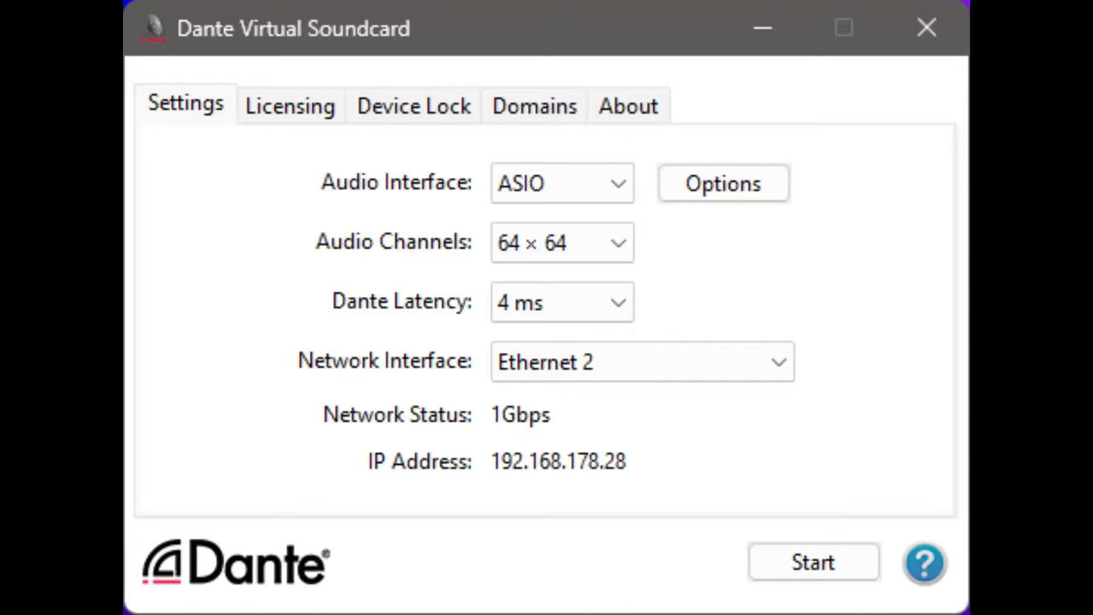
# Keep 64 × 64 audio channels in the Audio Channels list
pyautogui.click(562, 242)
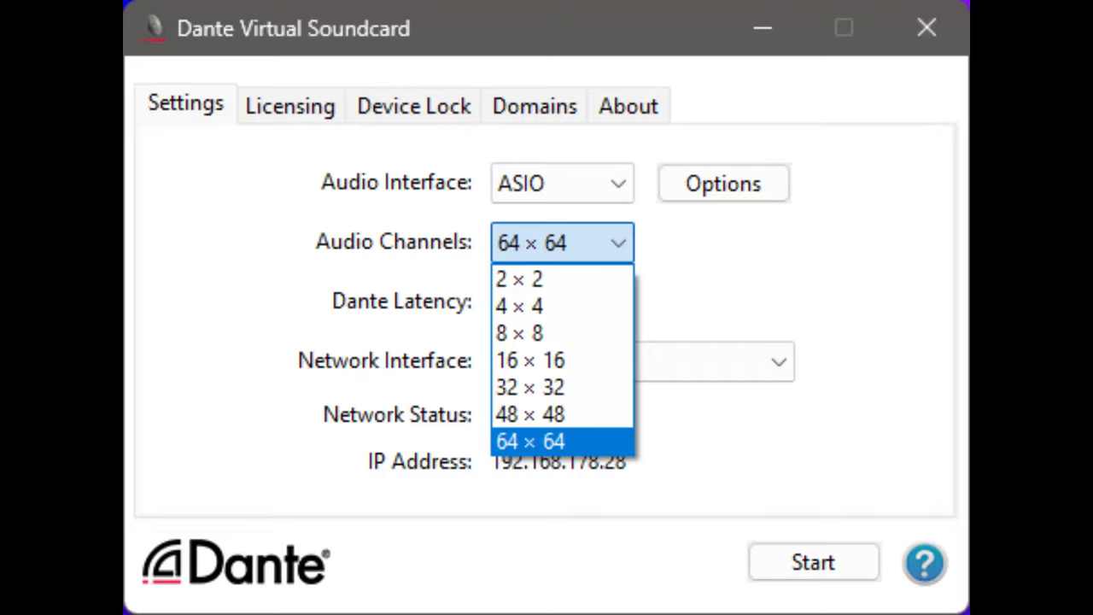
pyautogui.click(723, 183)
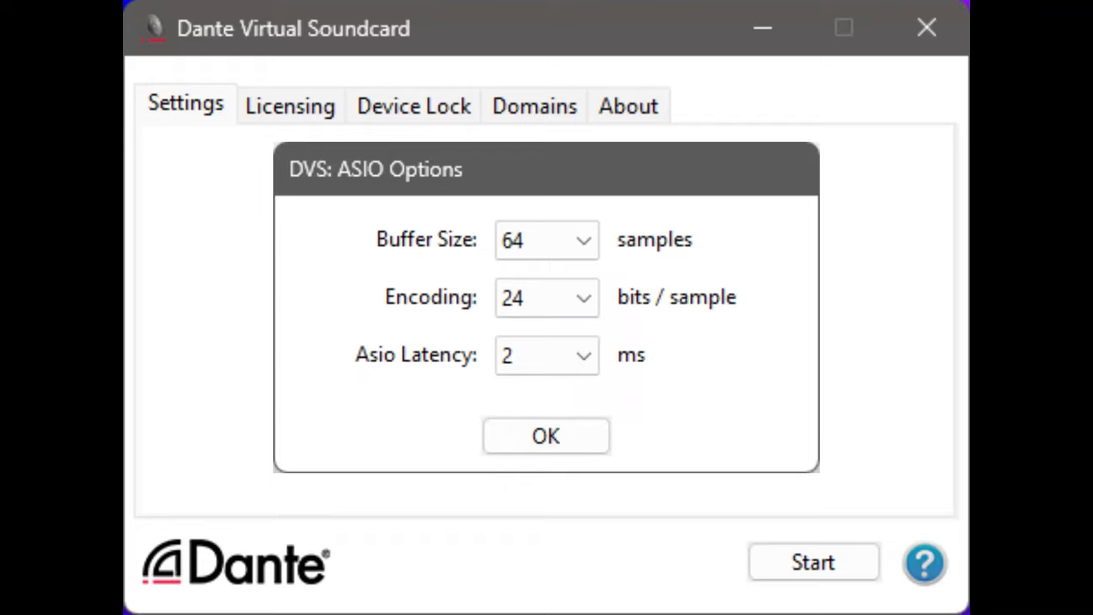
pyautogui.click(547, 239)
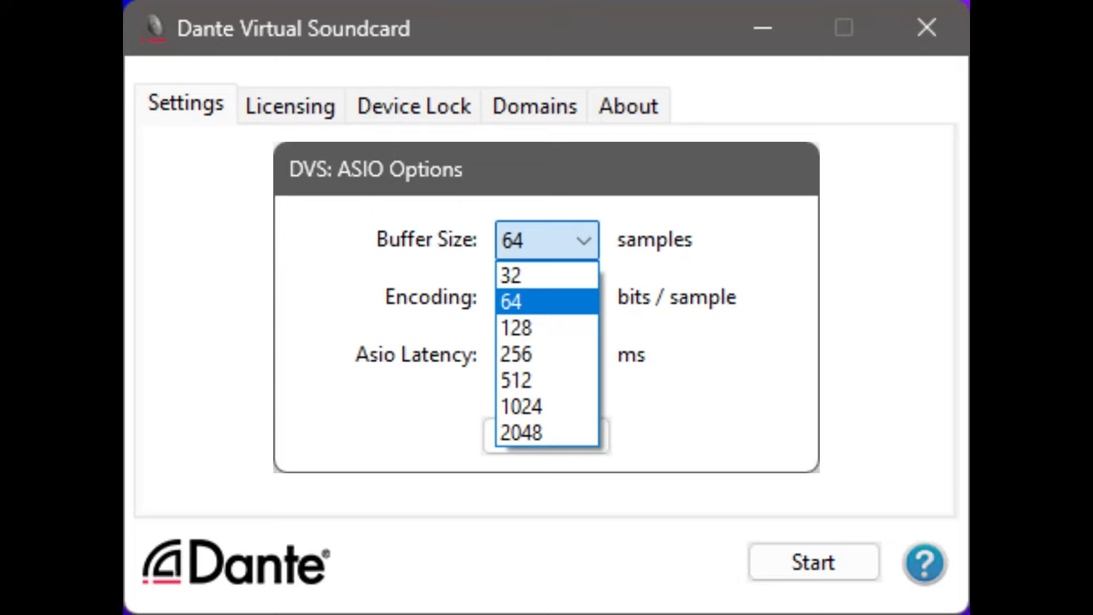
pyautogui.click(547, 297)
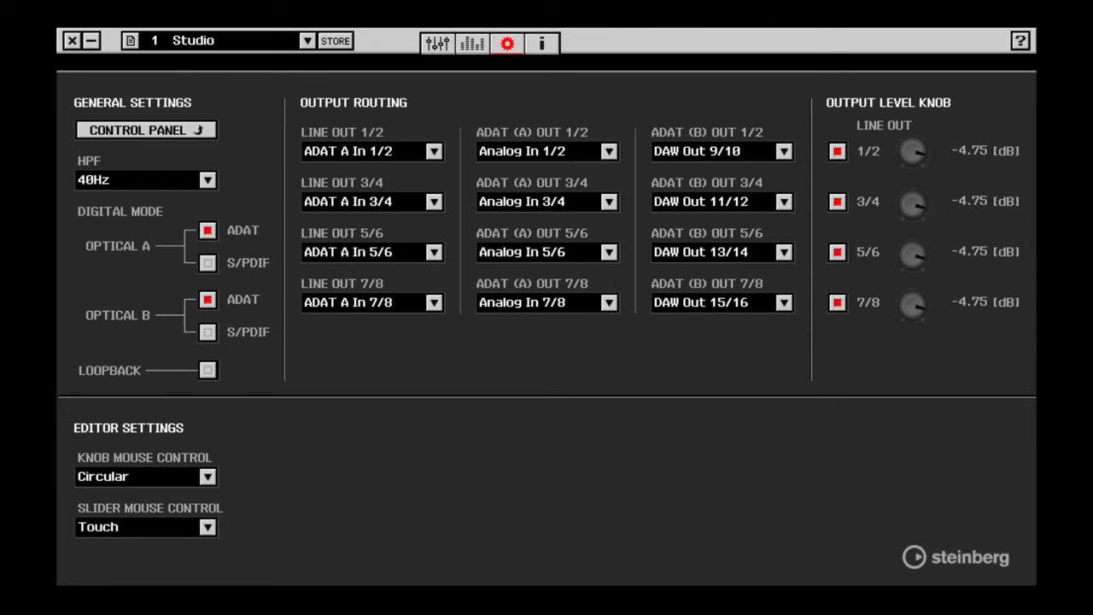
# Show the Yamaha Steinberg USB Driver settings with 48 kHz sample rate and ADAT A In clock
pyautogui.click(145, 129)
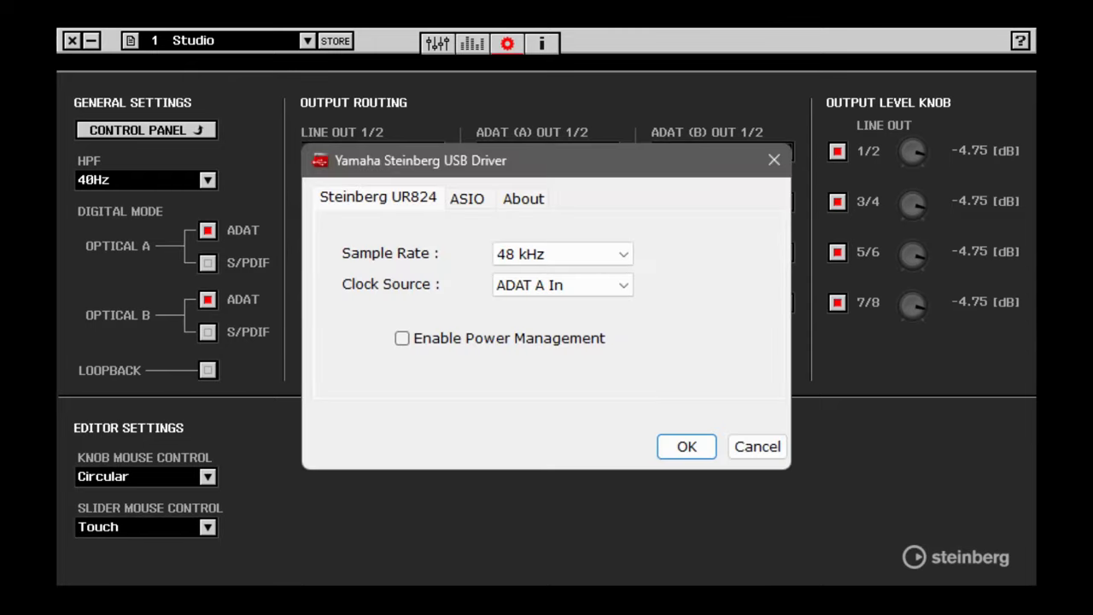